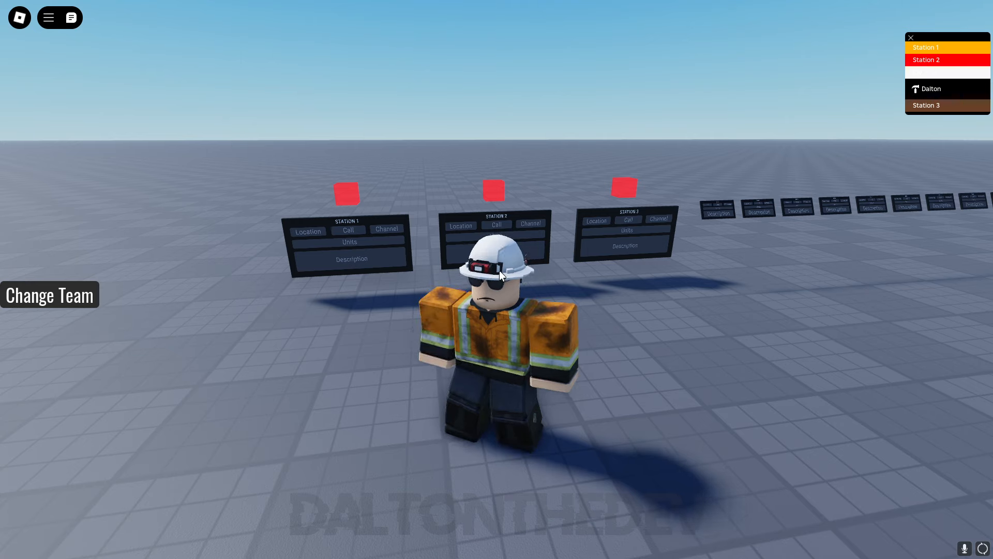
{"action": "mouse_move", "coordinate": [789, 109]}
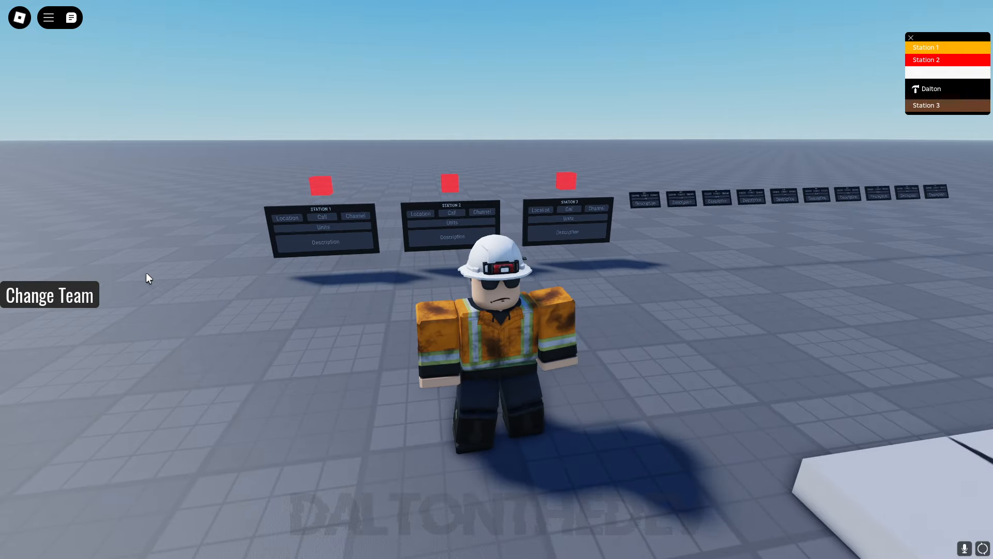
- Join the Station 1 team and bring up the unit tablet's Select Station panel
{"action": "left_click", "coordinate": [50, 294]}
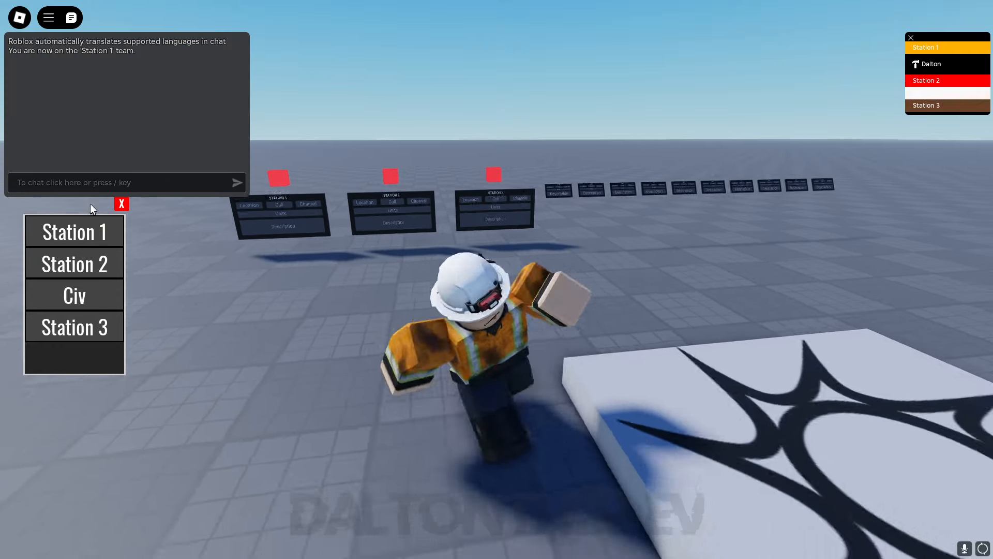
{"action": "left_click", "coordinate": [73, 295]}
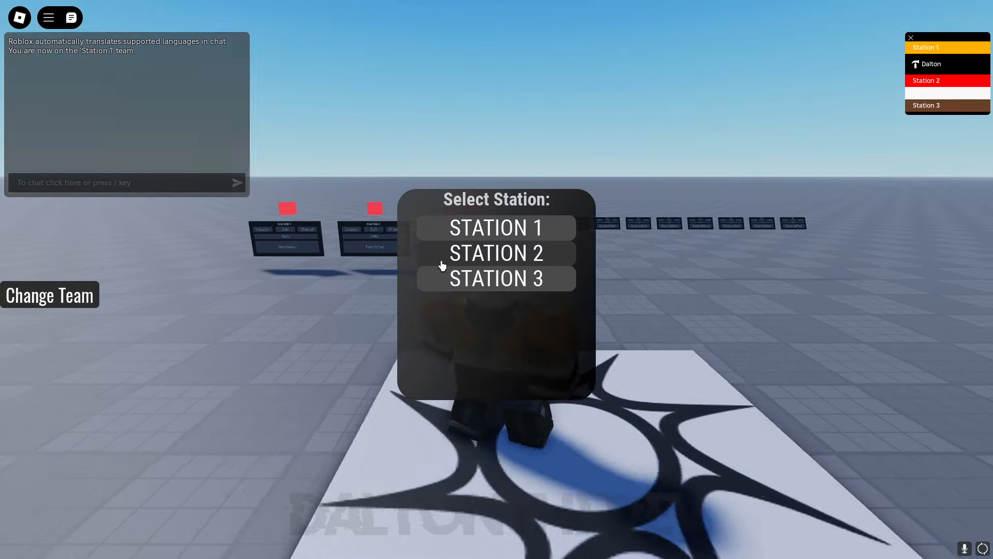
- Sign the tablet in to Station 1 as LAD1, then change unit back to Station 1 for CAR4
{"action": "left_click", "coordinate": [495, 228]}
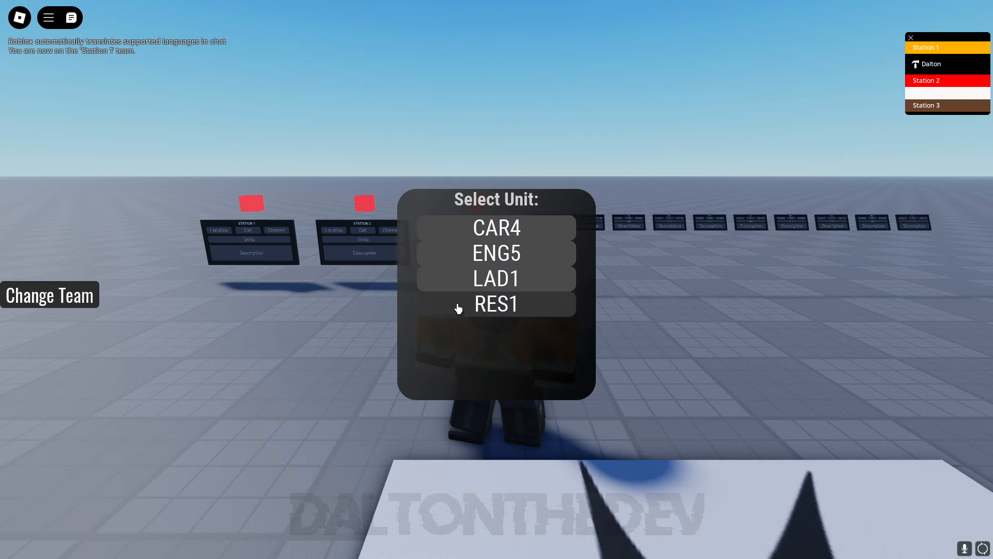
{"action": "left_click", "coordinate": [495, 278]}
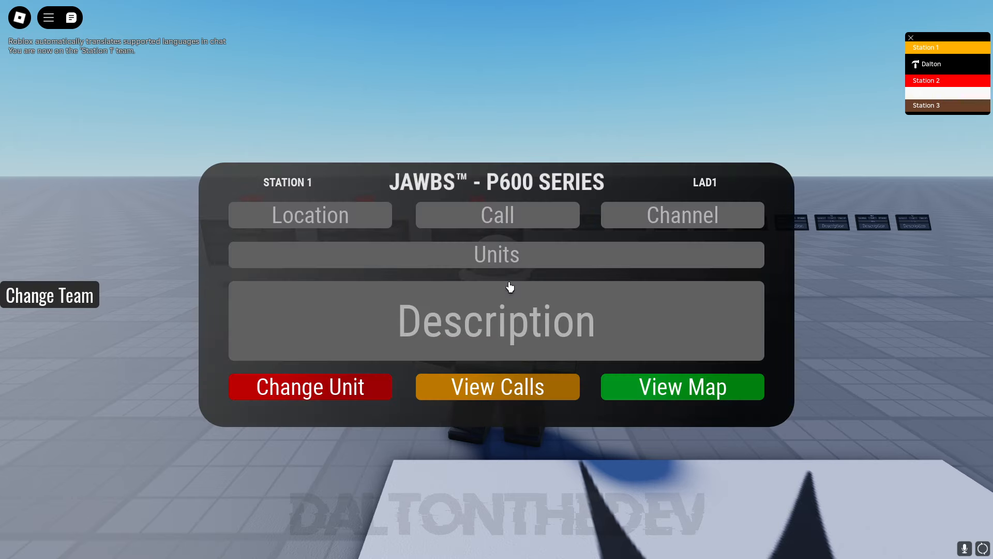
{"action": "mouse_move", "coordinate": [296, 342]}
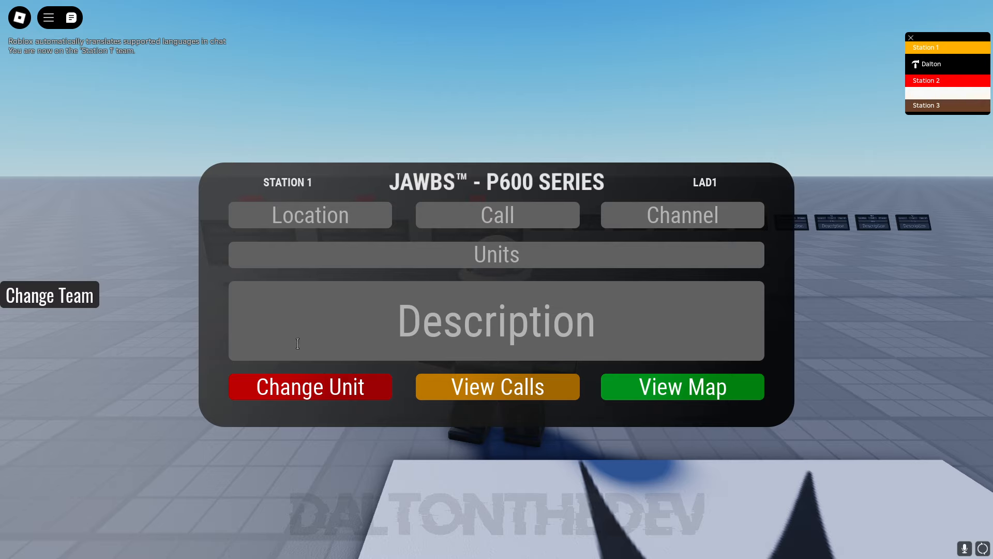
{"action": "left_click", "coordinate": [309, 386]}
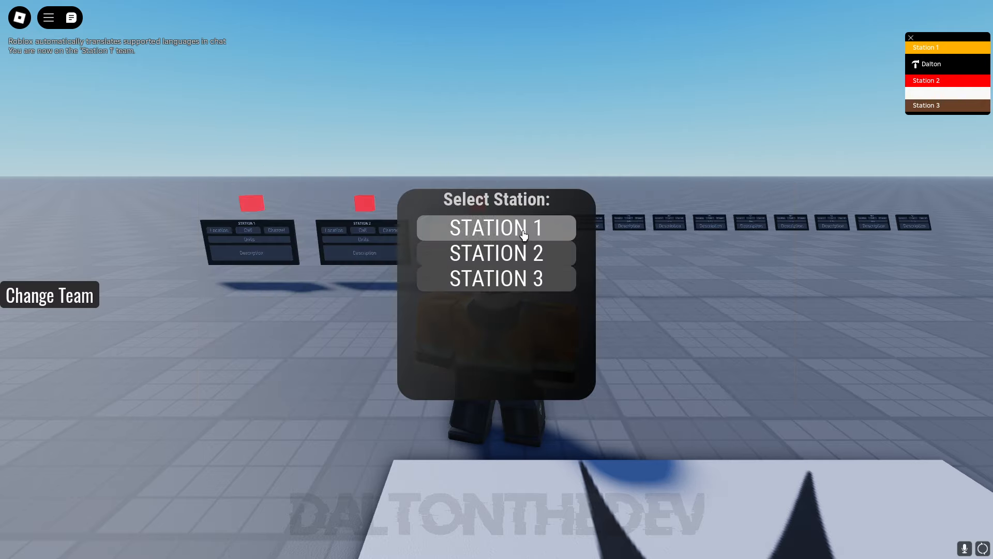
{"action": "left_click", "coordinate": [495, 227]}
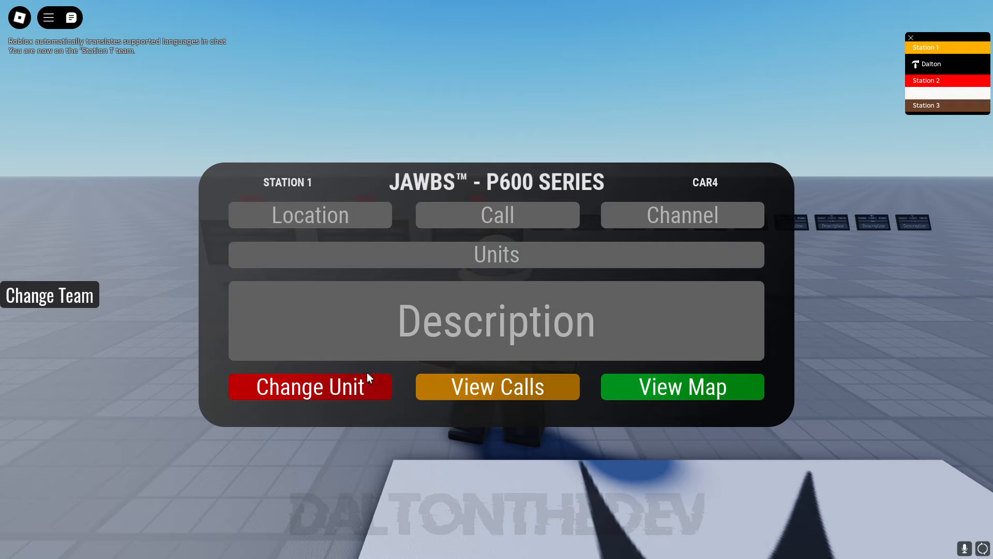
{"action": "mouse_move", "coordinate": [617, 348]}
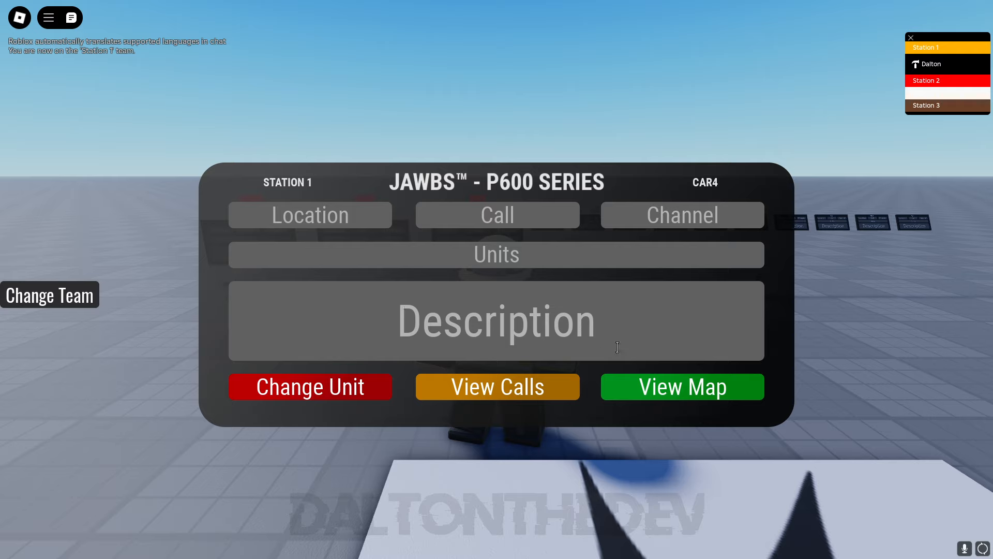
{"action": "mouse_move", "coordinate": [683, 375]}
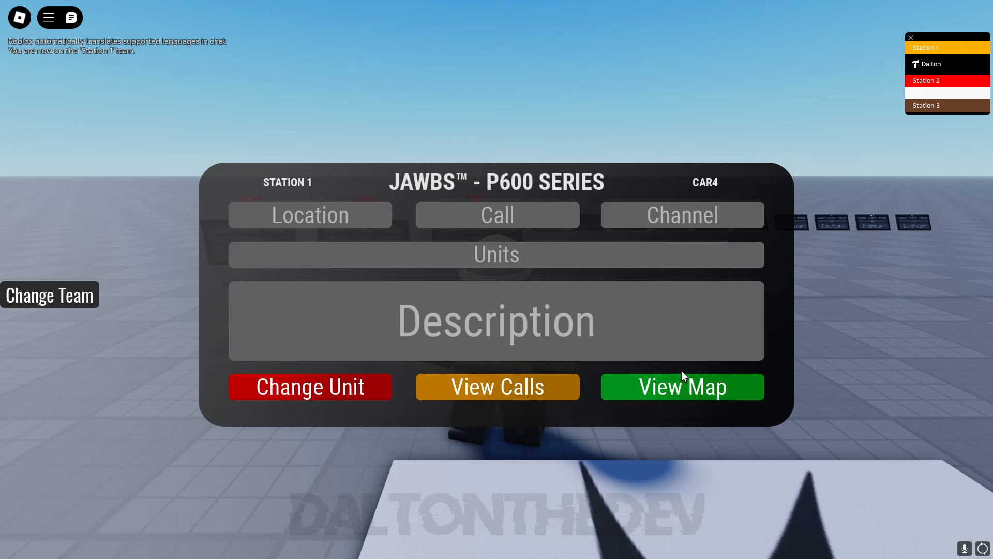
- Show the area map with numbered locations on the CAR4 tablet
{"action": "left_click", "coordinate": [680, 386]}
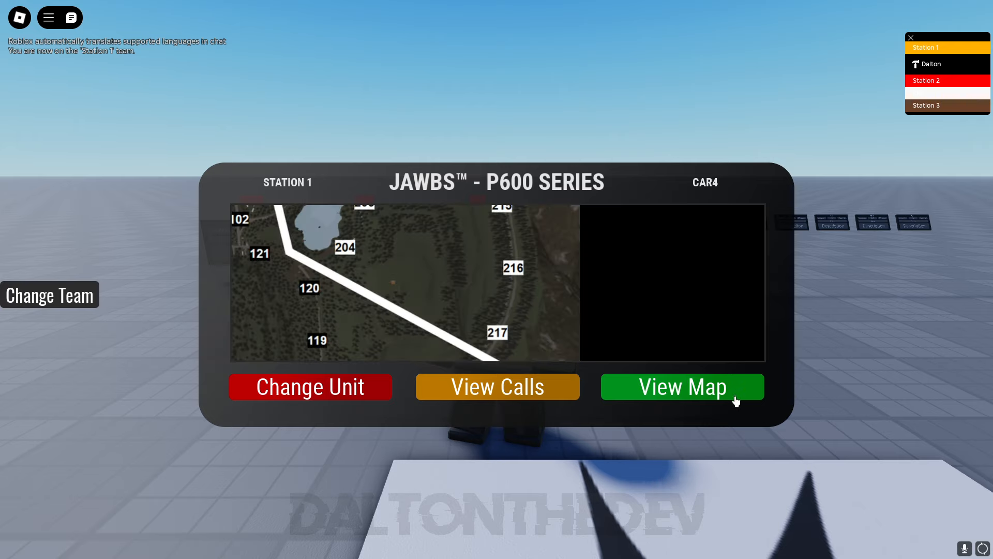
{"action": "mouse_move", "coordinate": [465, 263]}
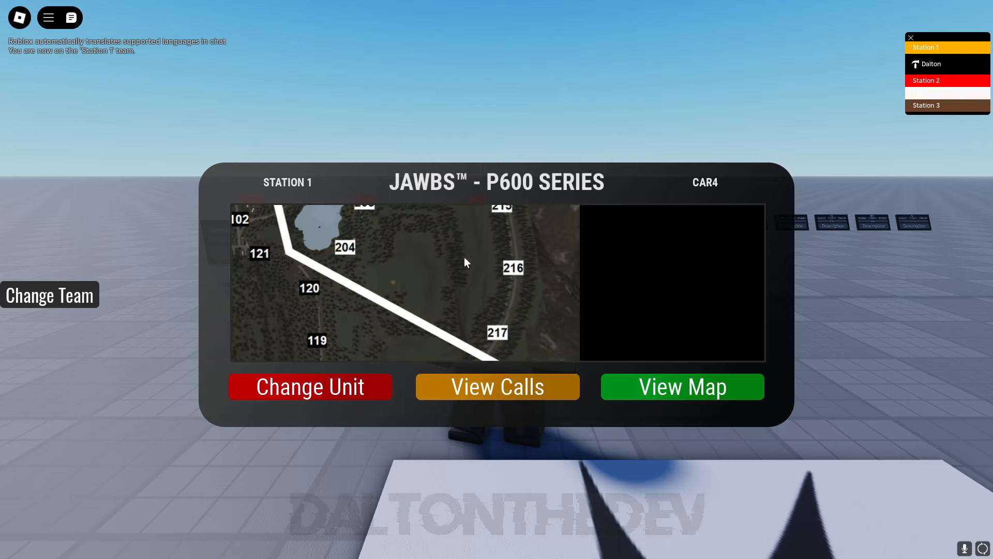
{"action": "mouse_move", "coordinate": [433, 270]}
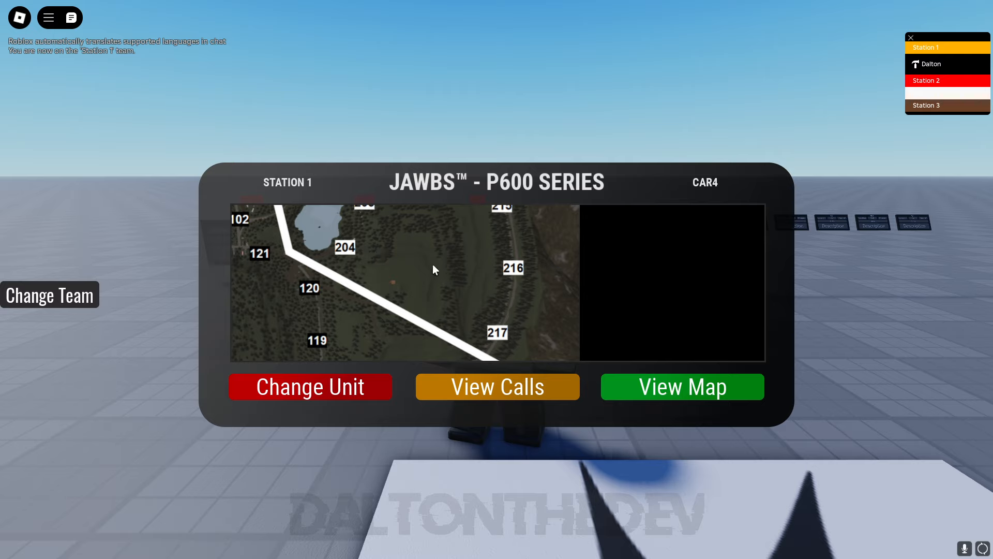
{"action": "mouse_move", "coordinate": [418, 298]}
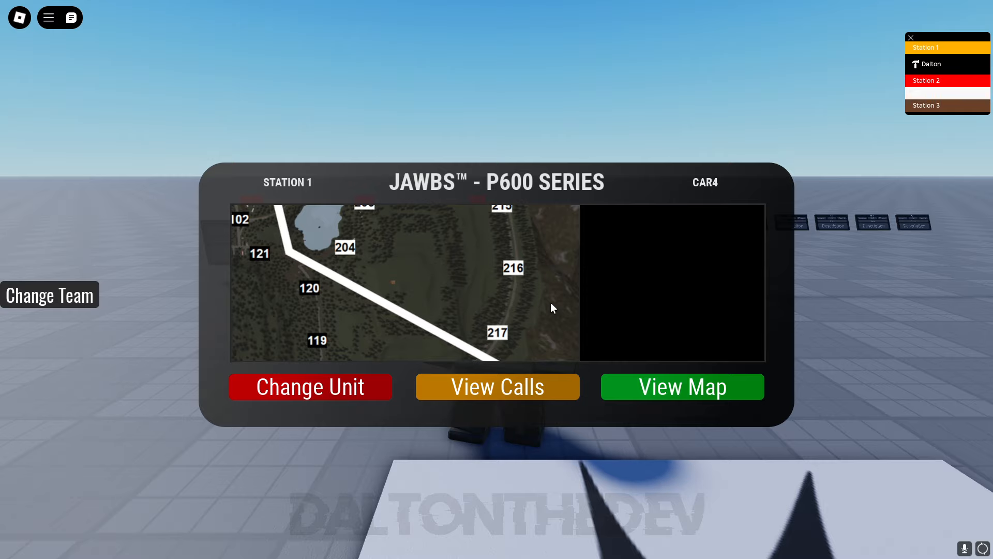
{"action": "mouse_move", "coordinate": [536, 286]}
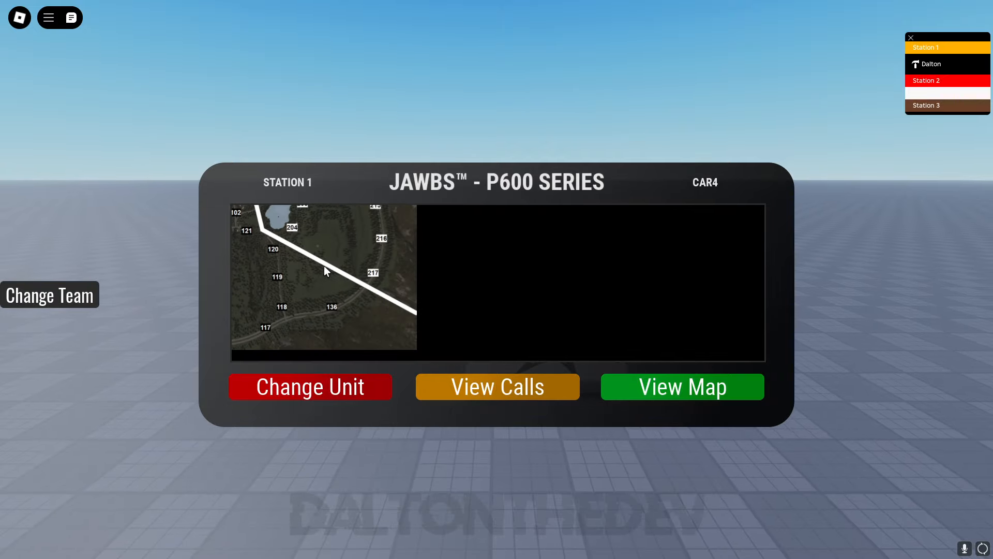
{"action": "mouse_move", "coordinate": [524, 255]}
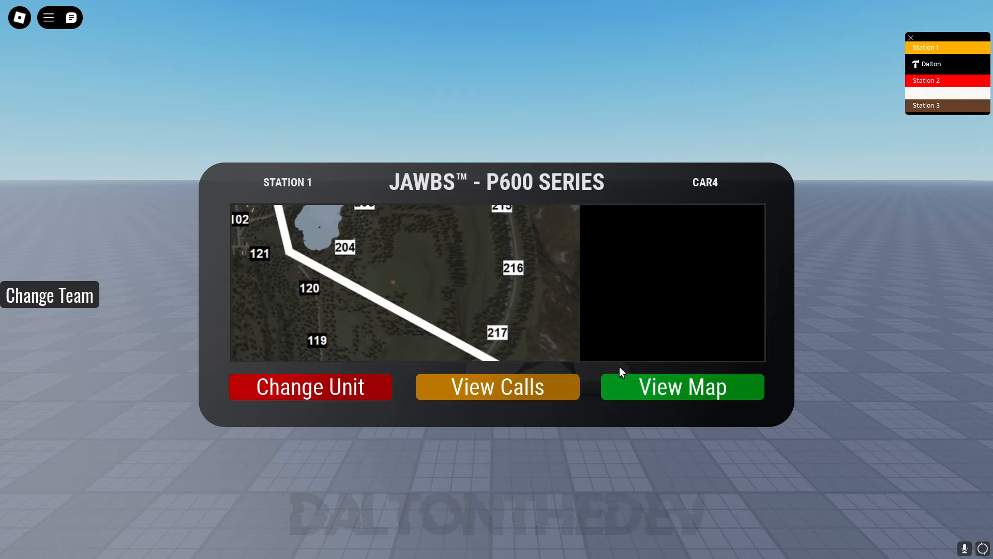
{"action": "mouse_move", "coordinate": [484, 292]}
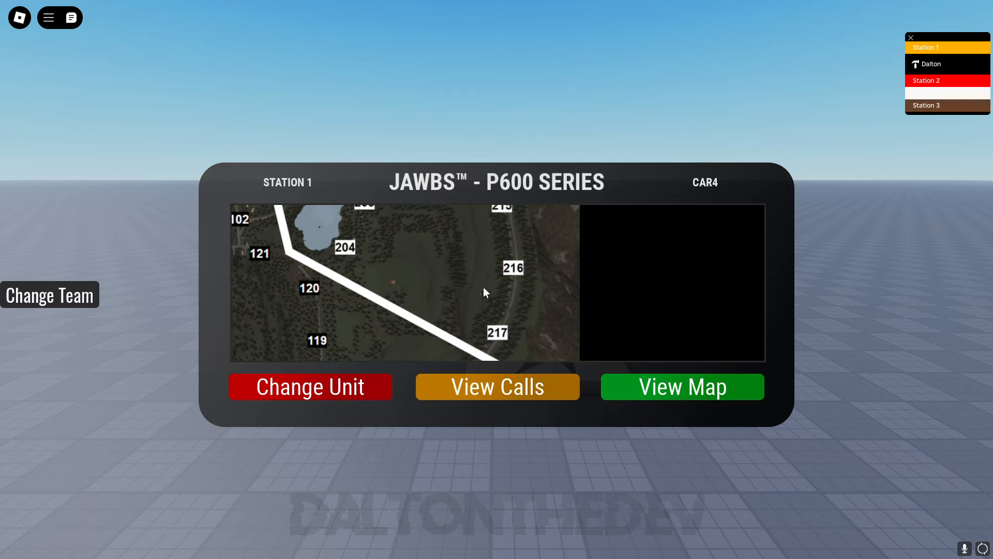
{"action": "mouse_move", "coordinate": [472, 278]}
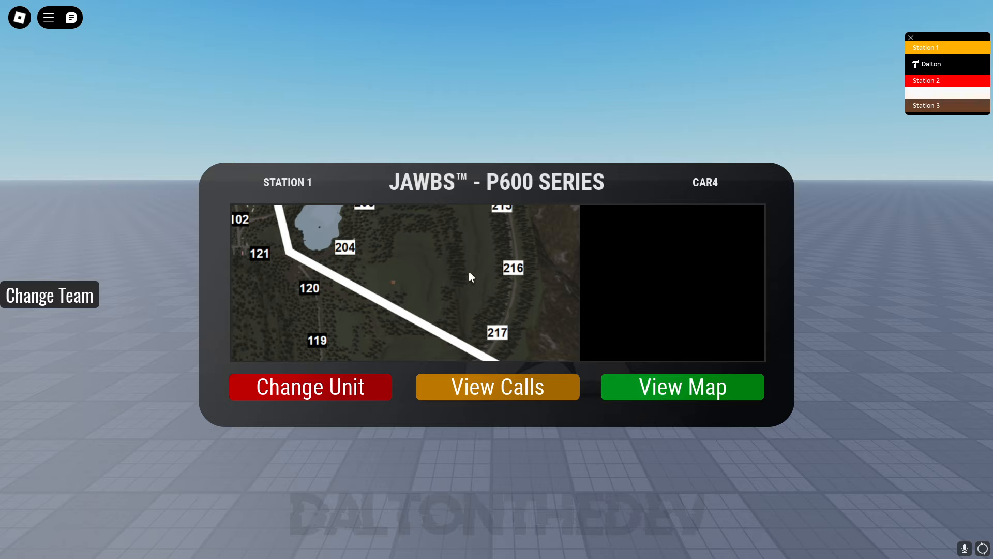
{"action": "mouse_move", "coordinate": [292, 232]}
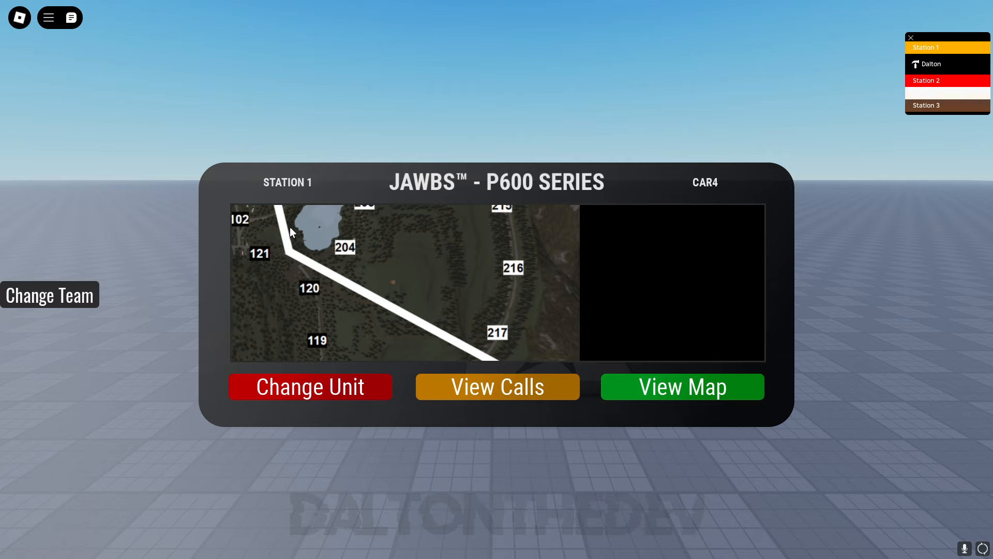
{"action": "mouse_move", "coordinate": [437, 264]}
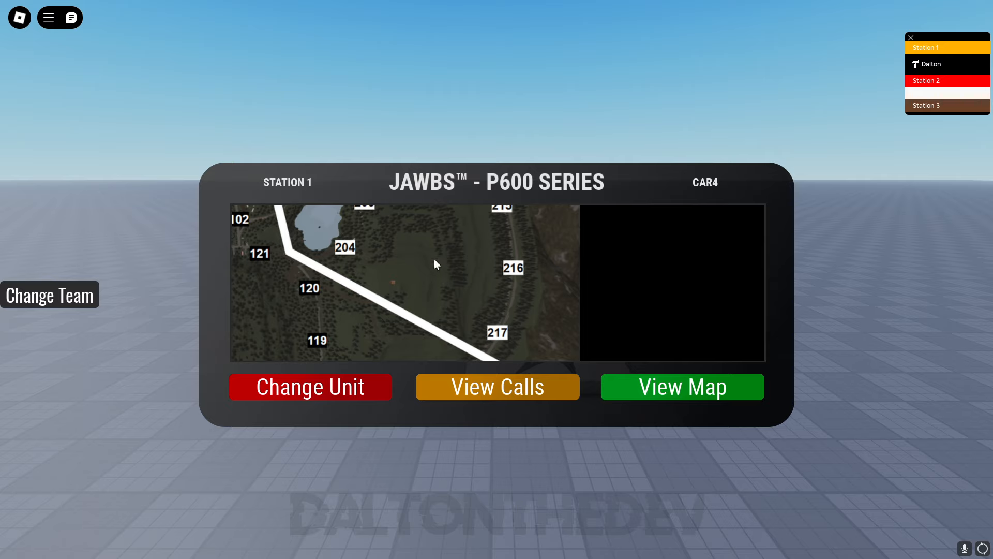
{"action": "mouse_move", "coordinate": [988, 290]}
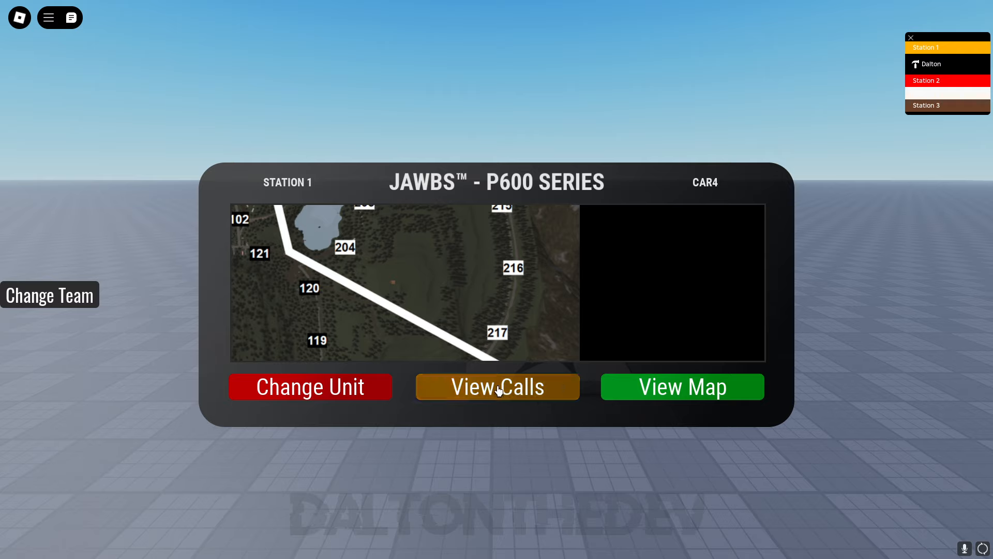
- Enter location 333 Test Ave and call type STRUCTURE FIRE on Fire Ops 1
{"action": "left_click", "coordinate": [497, 386]}
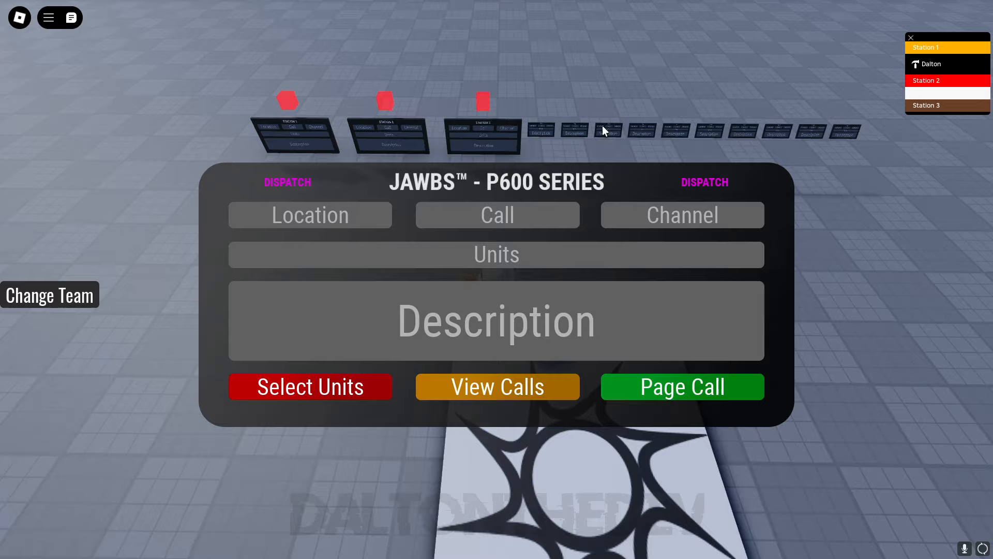
{"action": "type", "text": "333 TEST AVE"}
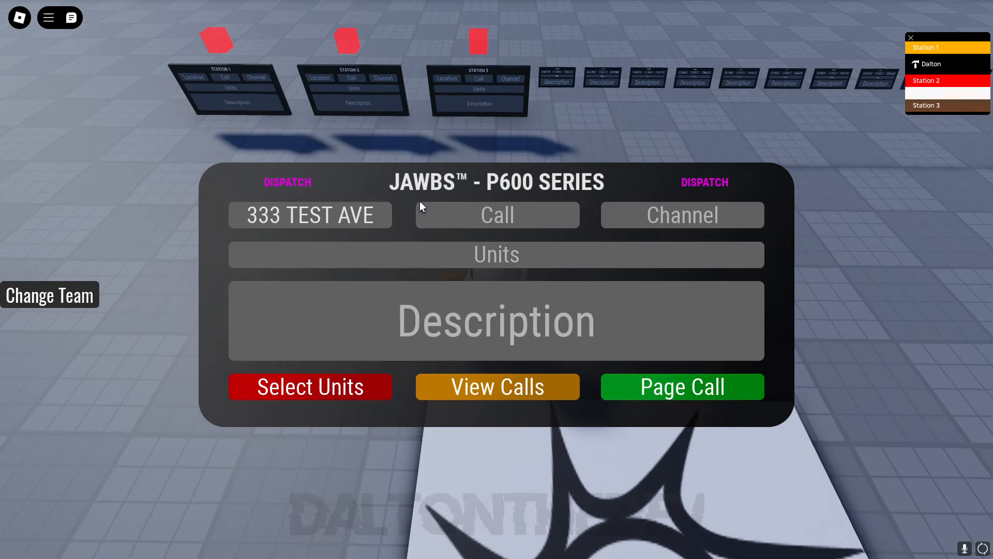
{"action": "left_click", "coordinate": [497, 215]}
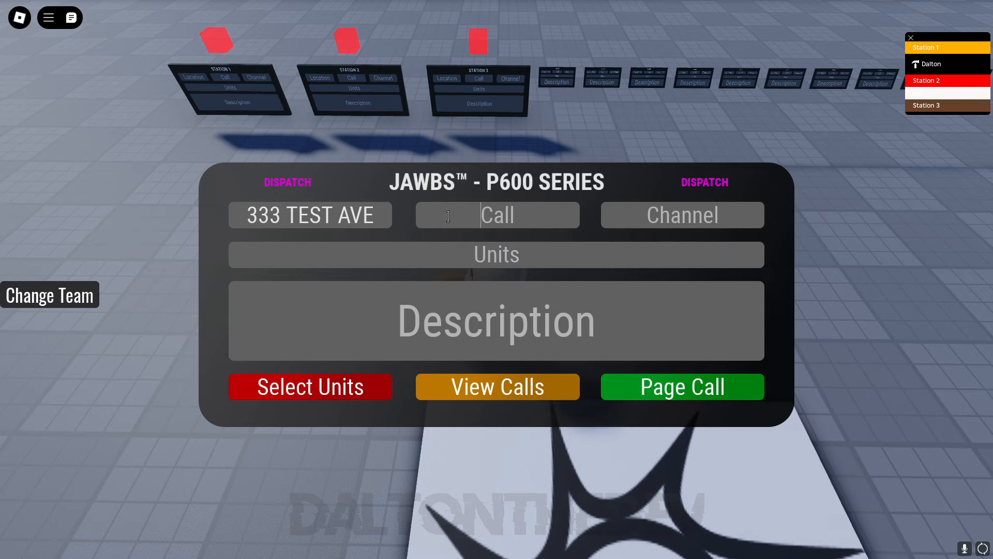
{"action": "type", "text": "STRCU"}
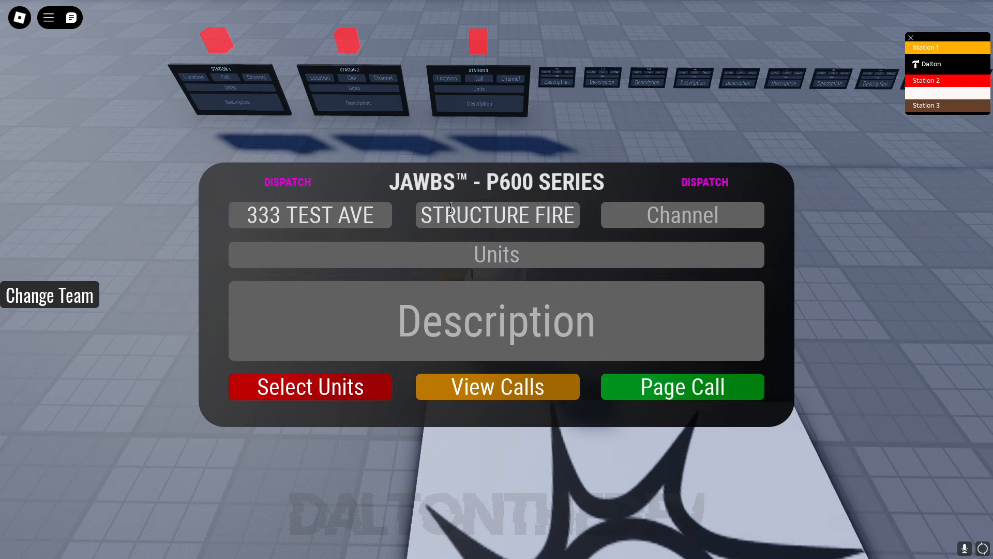
{"action": "type", "text": "FIRE OPS 1"}
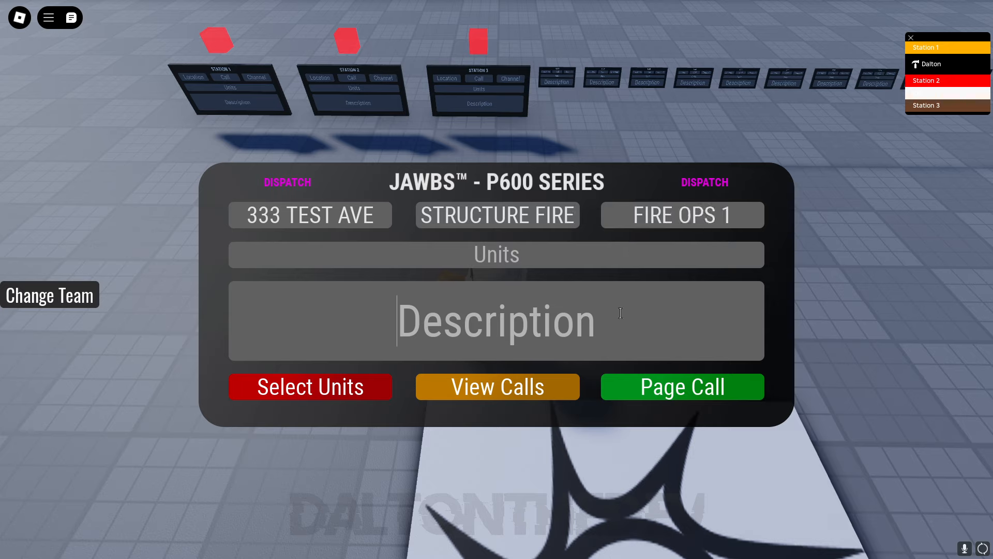
- Describe the call as the caller's house is on fire
{"action": "type", "text": "CALLER STATES THEIR HOU"}
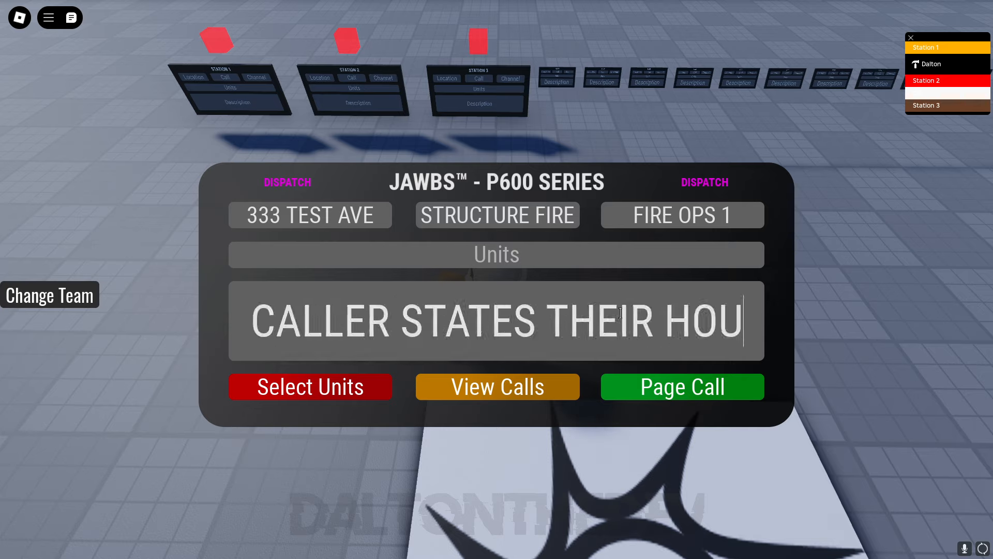
{"action": "type", "text": "SE IS ON FIRE."}
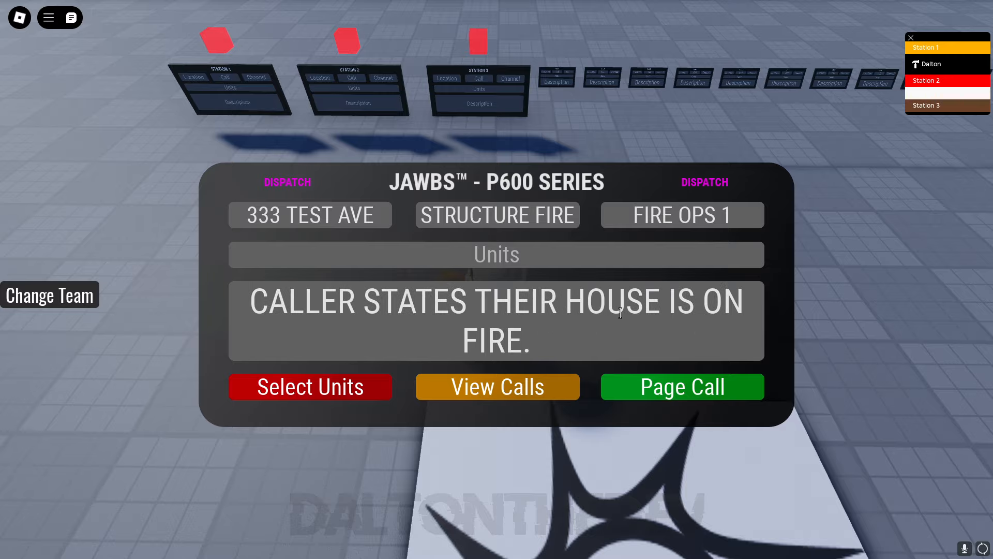
- Select CAR4, ENG2, ENG5, LAD1, RES1, RES2 and SQD2 as responding units and confirm
{"action": "left_click", "coordinate": [309, 386]}
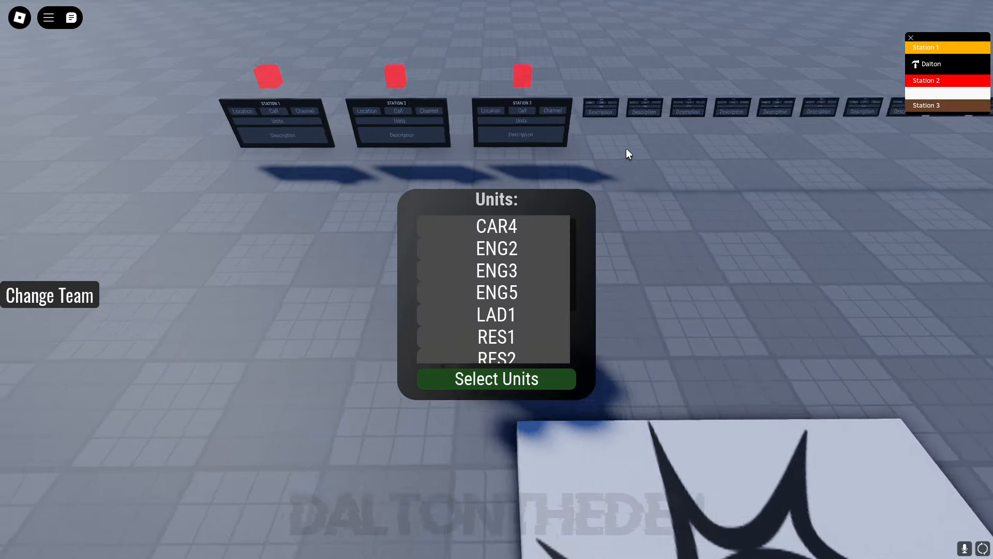
{"action": "left_click", "coordinate": [943, 47]}
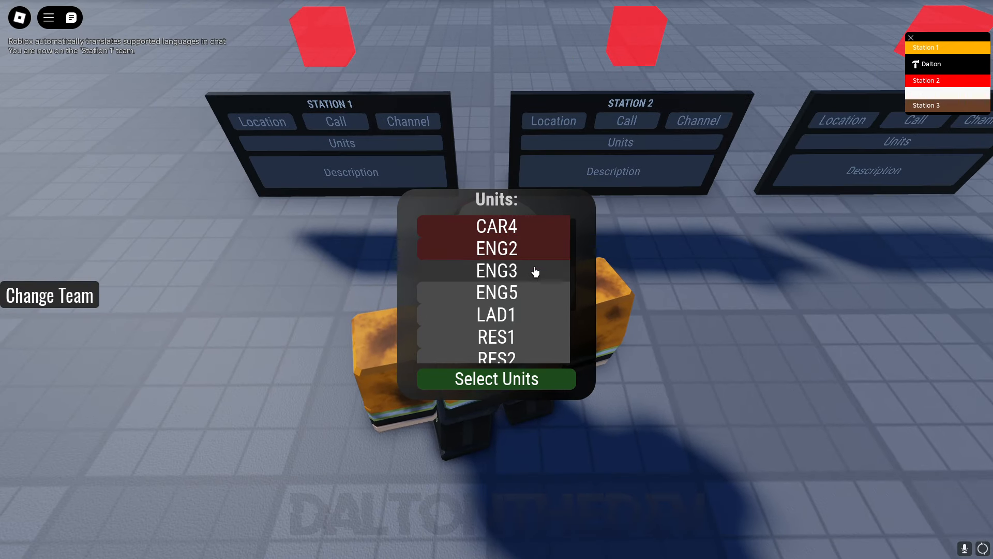
{"action": "left_click", "coordinate": [496, 292]}
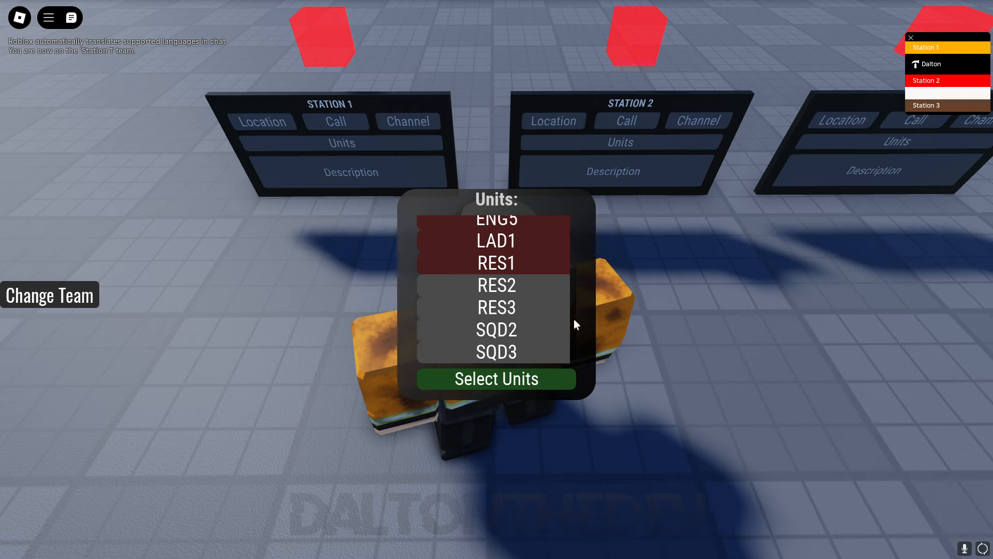
{"action": "left_click", "coordinate": [496, 329]}
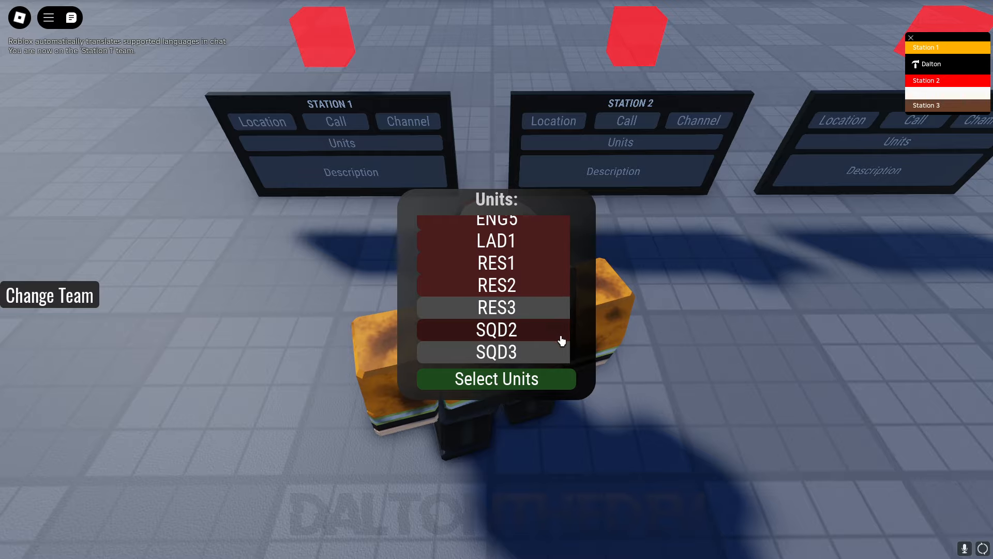
{"action": "left_click", "coordinate": [496, 378]}
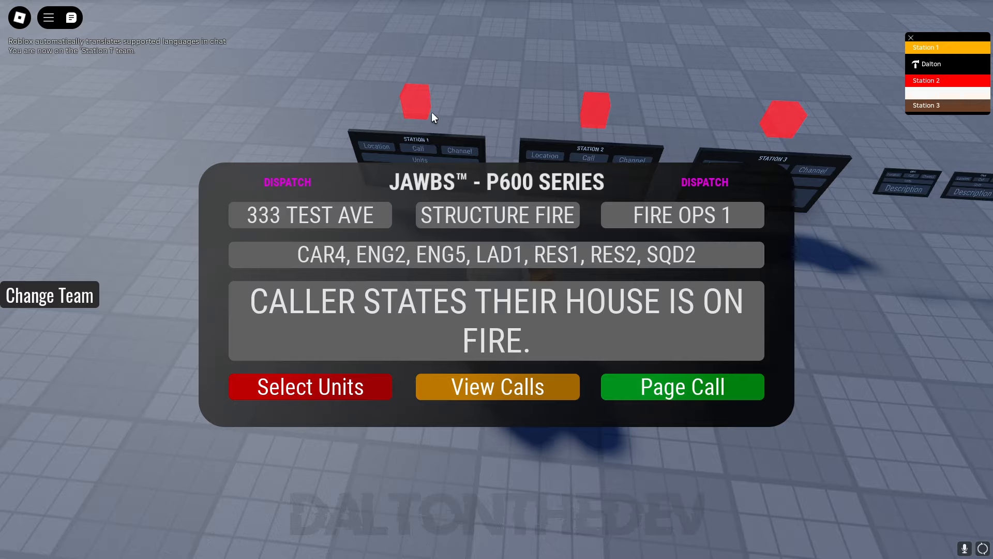
{"action": "mouse_move", "coordinate": [566, 122]}
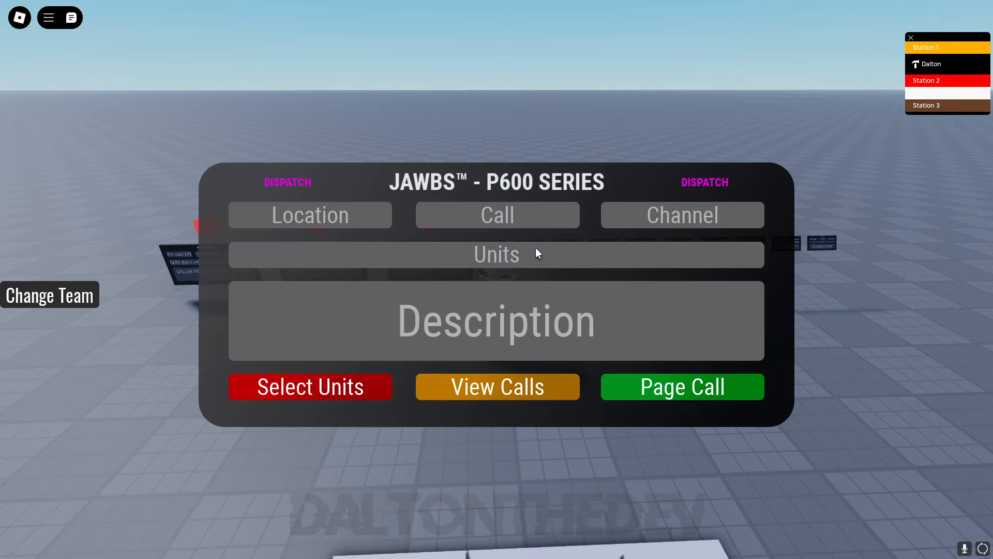
- Enter location 444, MEDICAL EMERGENCY on EMS OPS 1, caller fell down the stairs, and begin unit selection
{"action": "left_click", "coordinate": [309, 215]}
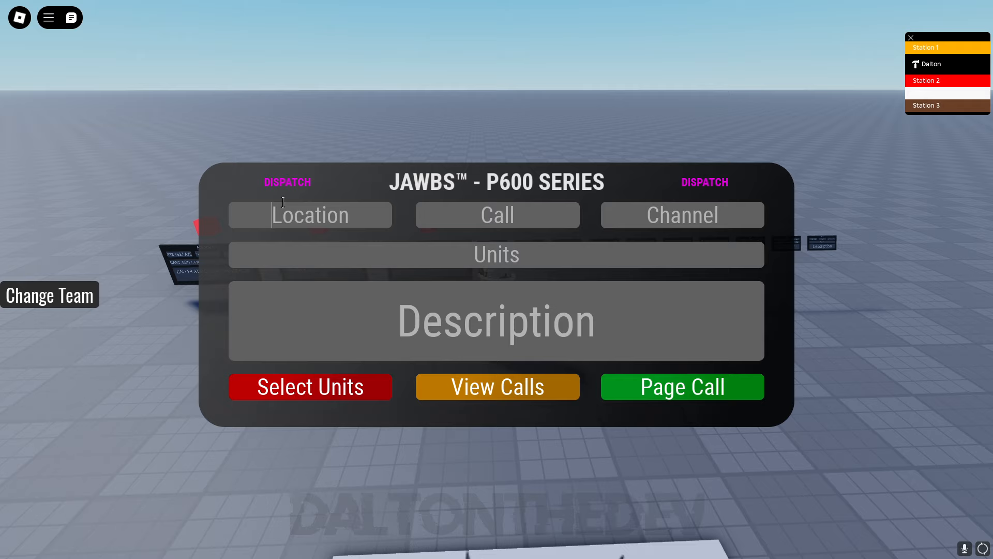
{"action": "type", "text": "444"}
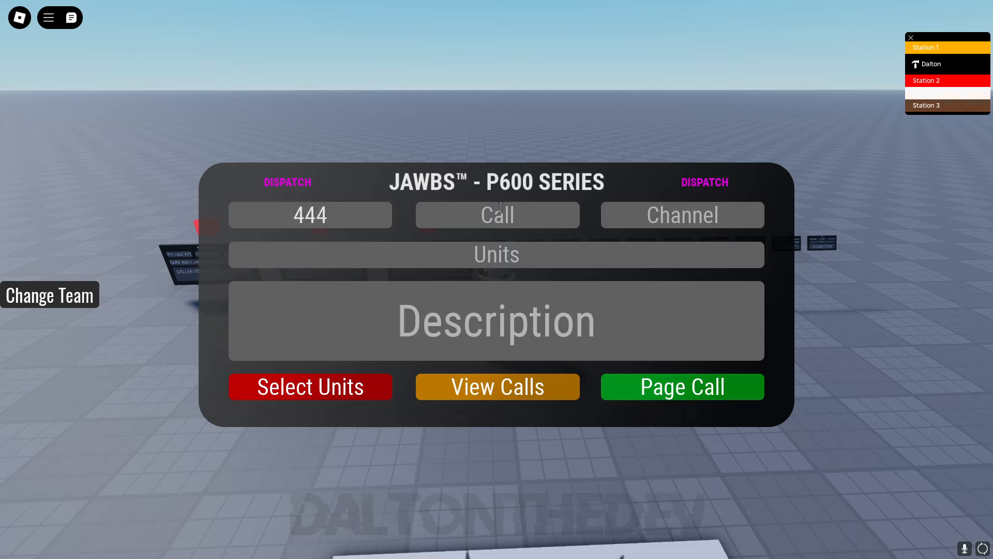
{"action": "type", "text": "M"}
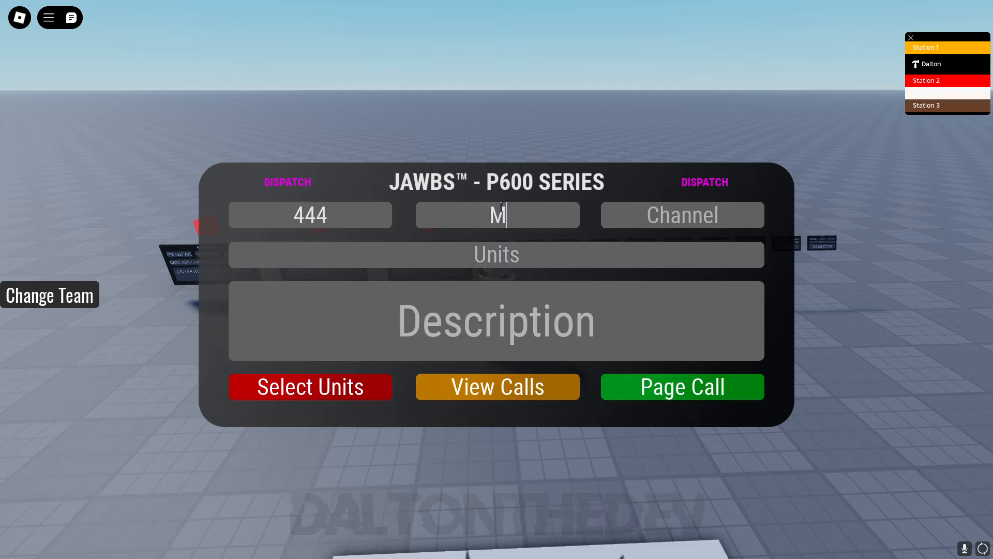
{"action": "type", "text": "EDICAL EMERGENCY"}
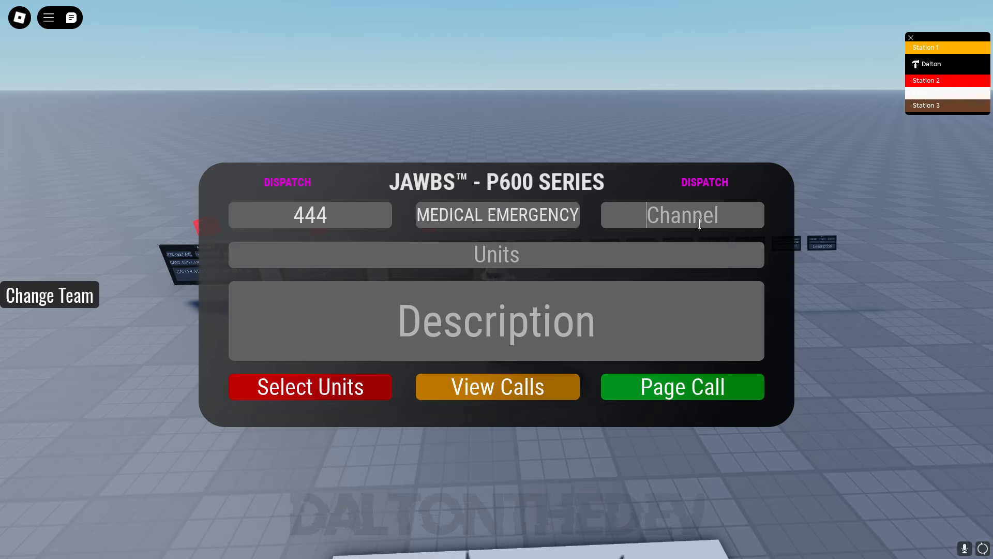
{"action": "type", "text": "EMS OPS 1"}
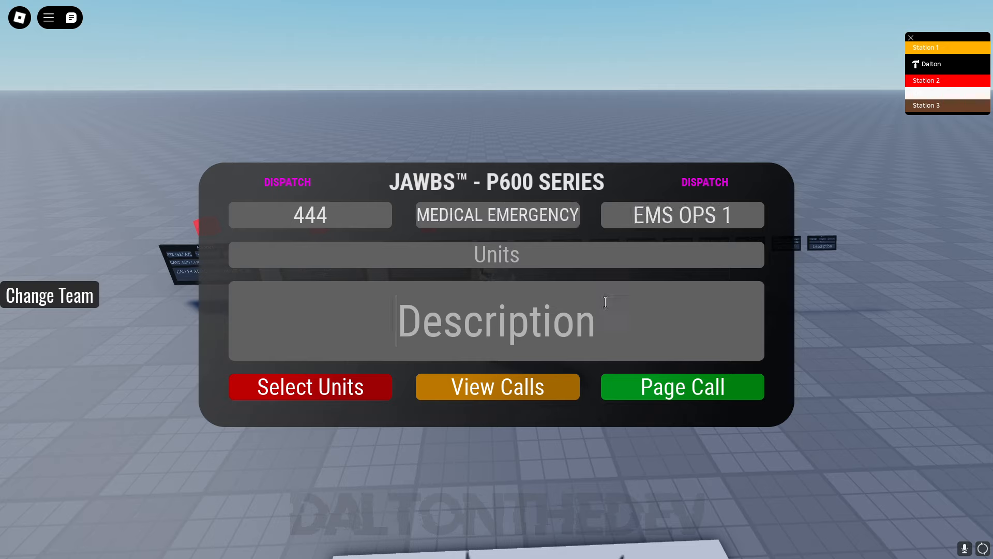
{"action": "type", "text": "CALLER FELL DOWN THE STA"}
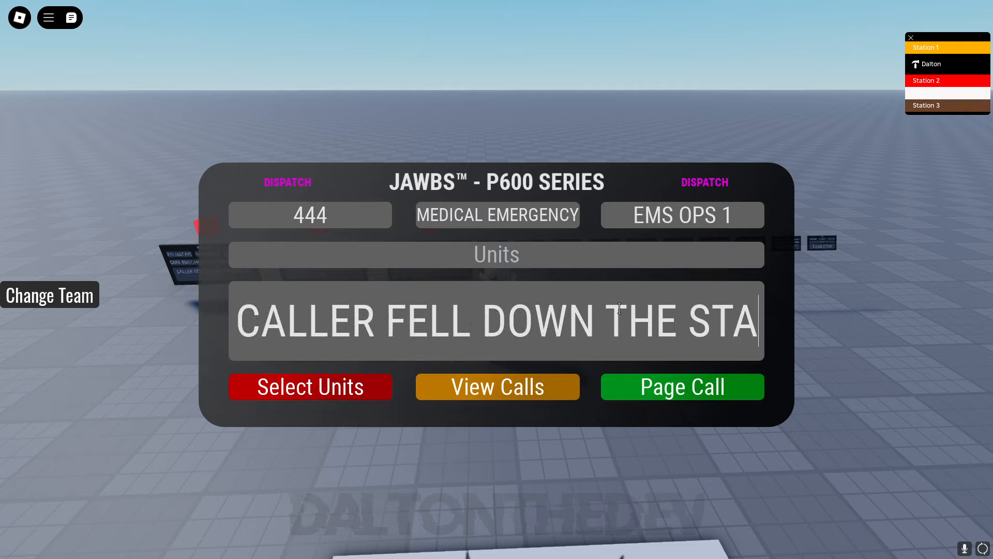
{"action": "left_click", "coordinate": [309, 386]}
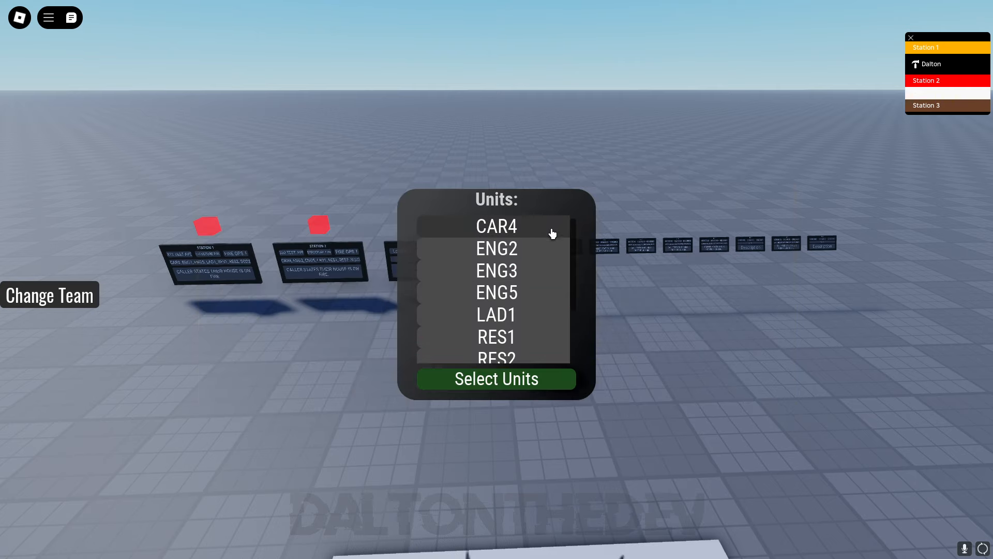
- Confirm ENG3, RES3 and SQD3 for the medical call and page it to the stations
{"action": "scroll", "scroll_direction": "down", "scroll_amount": 3}
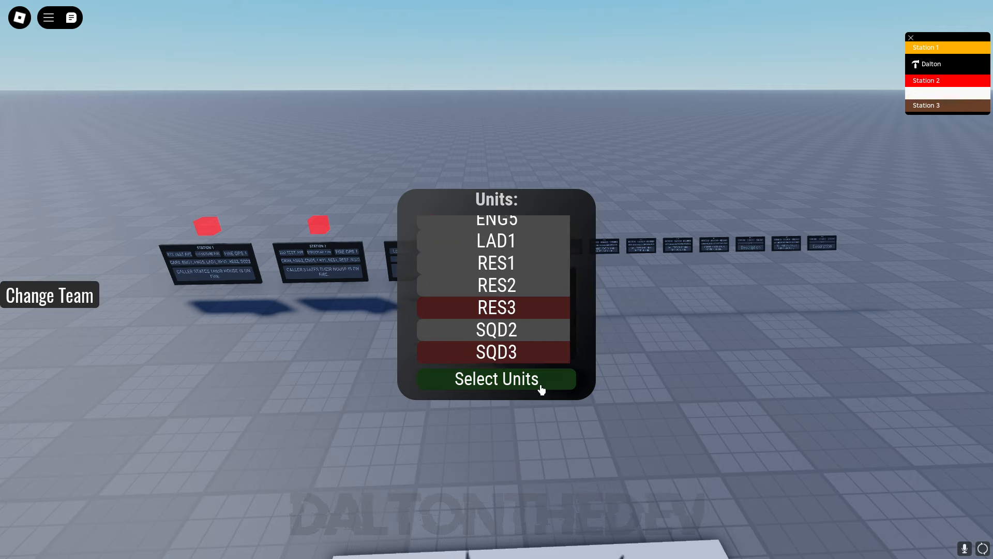
{"action": "left_click", "coordinate": [496, 379]}
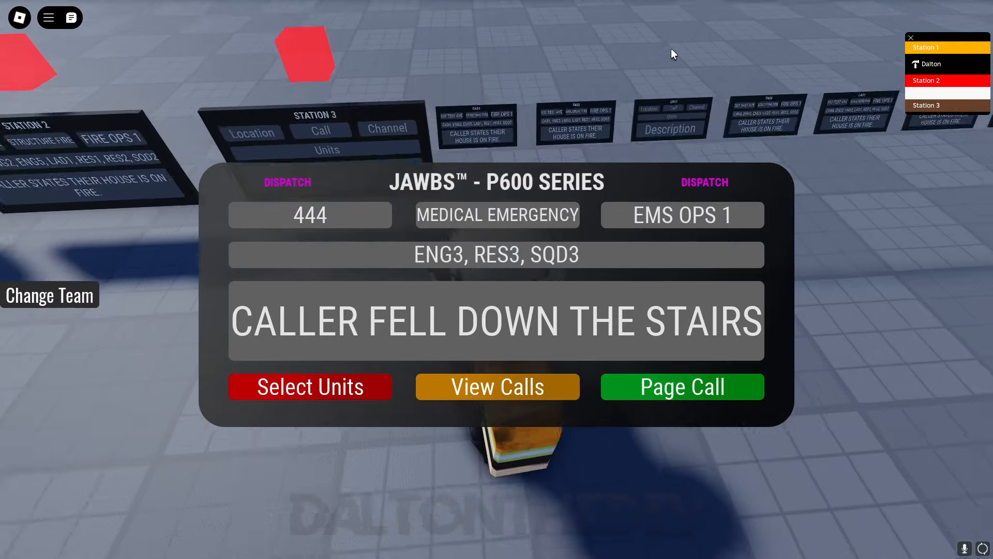
{"action": "left_click", "coordinate": [681, 386]}
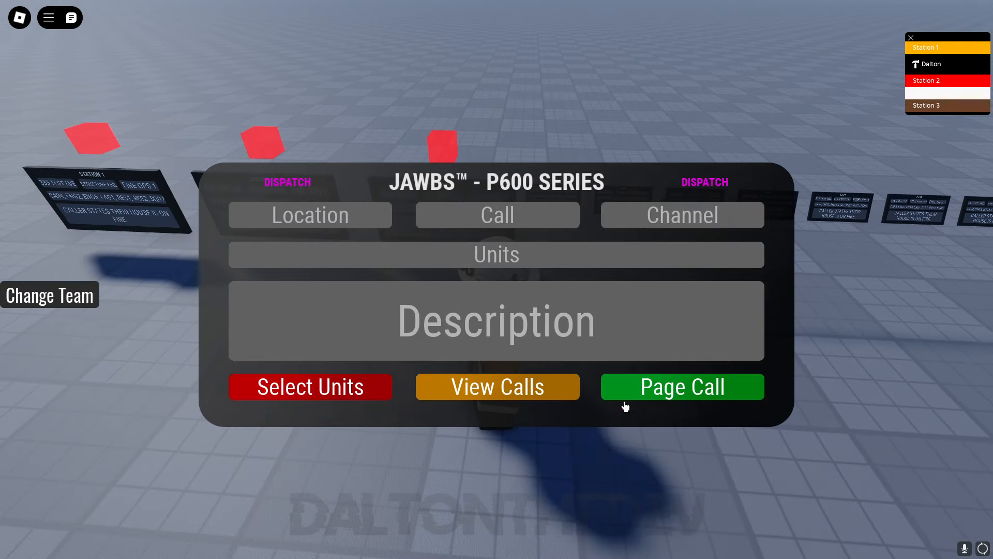
- Close the dispatch panel and walk over to view the station monitor boards
{"action": "left_click", "coordinate": [682, 386]}
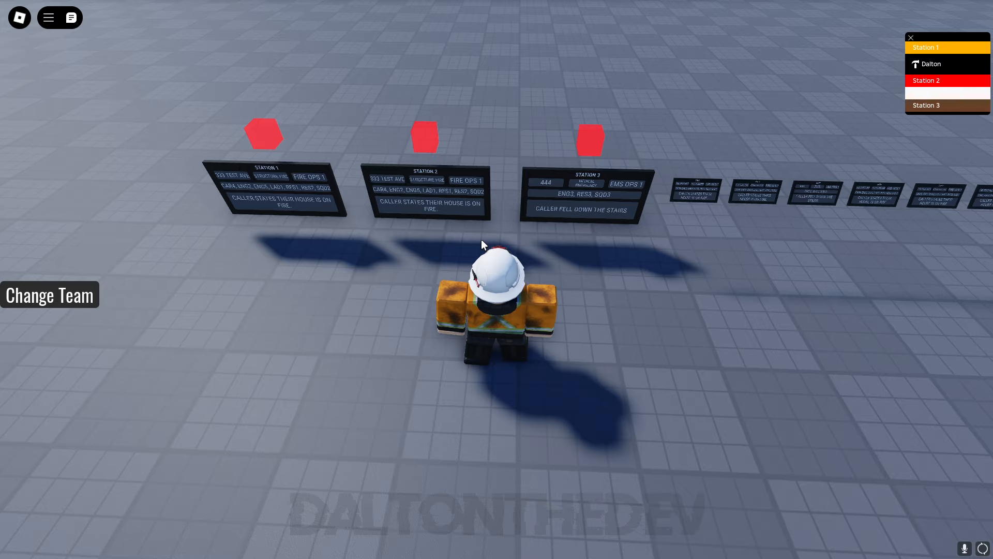
{"action": "left_click", "coordinate": [273, 187]}
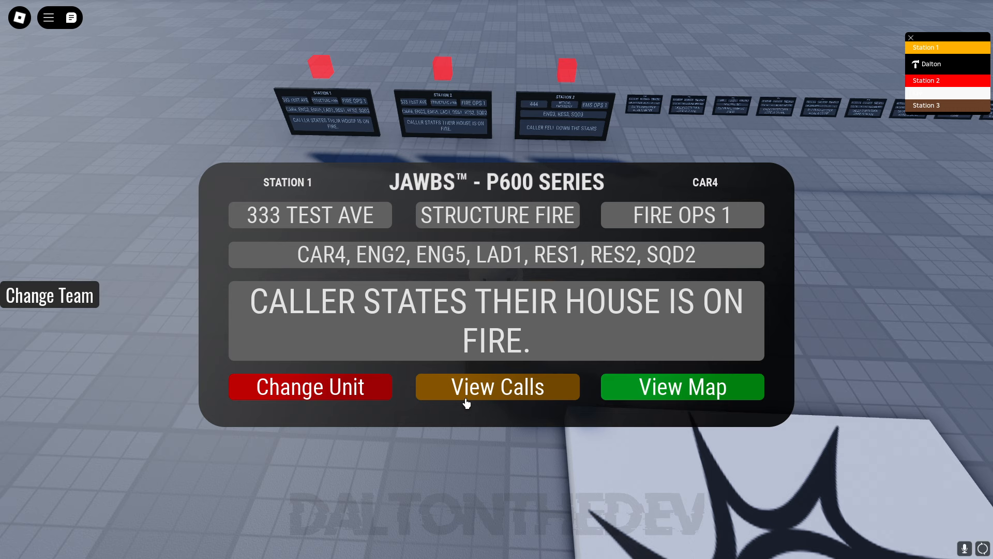
- List active calls on the CAR4 tablet, view the Structure Fire call, then reopen dispatch
{"action": "left_click", "coordinate": [496, 386]}
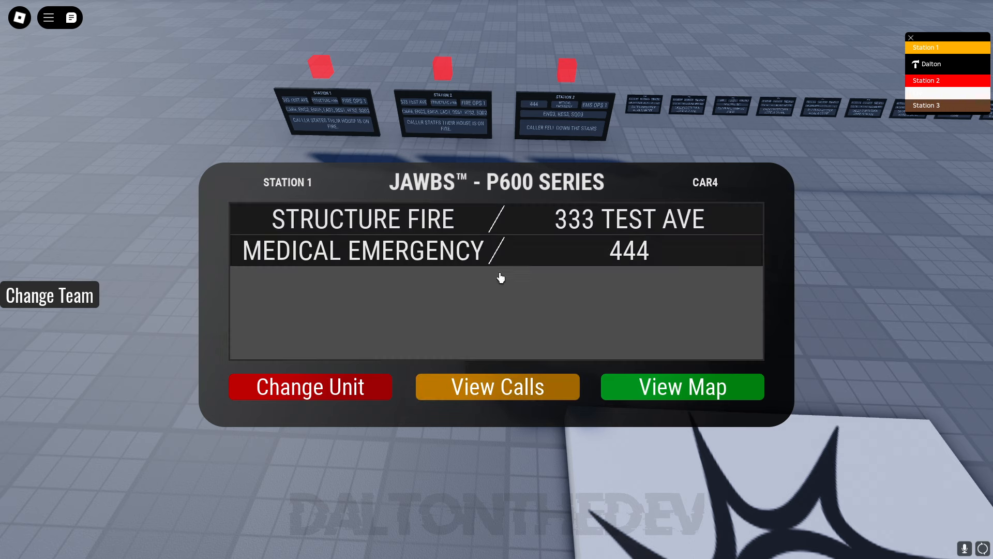
{"action": "left_click", "coordinate": [361, 219]}
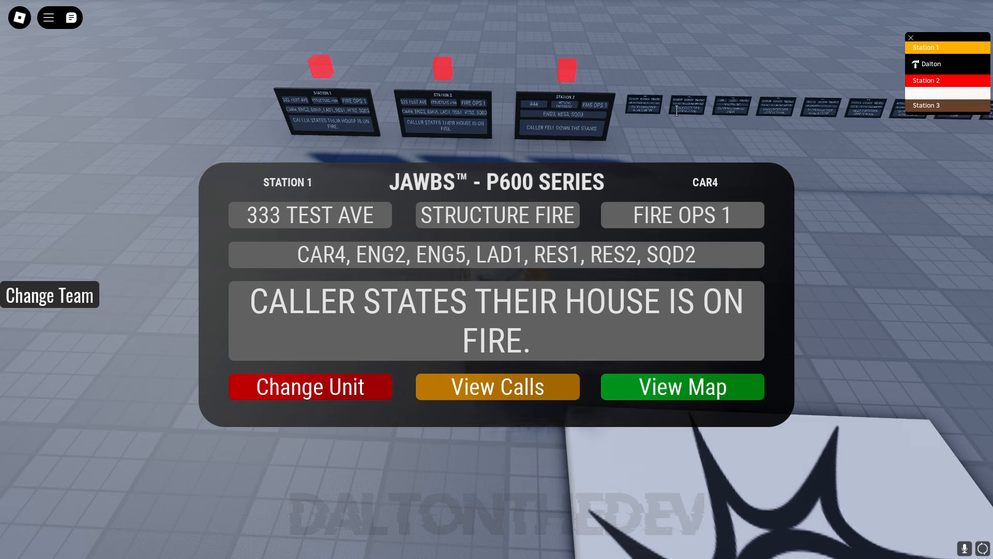
{"action": "left_click_drag", "start_coordinate": [297, 254], "coordinate": [534, 255]}
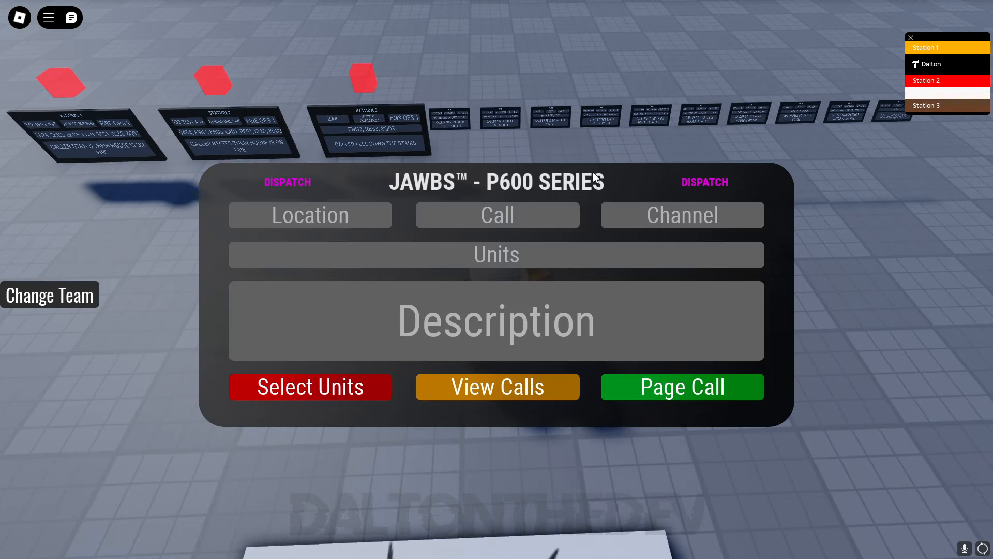
- List dispatch's active calls, end one, and recheck the remaining list
{"action": "left_click", "coordinate": [497, 386]}
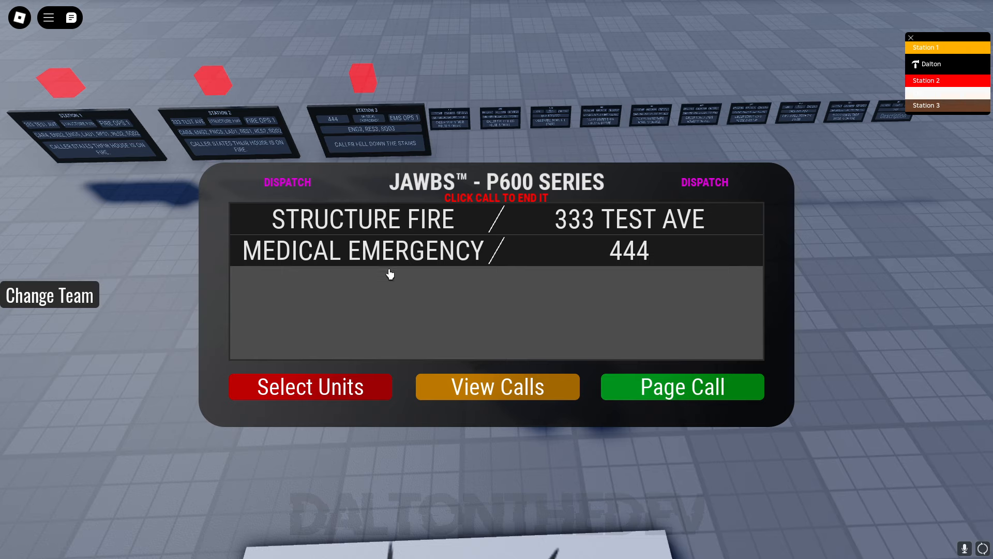
{"action": "left_click", "coordinate": [496, 386]}
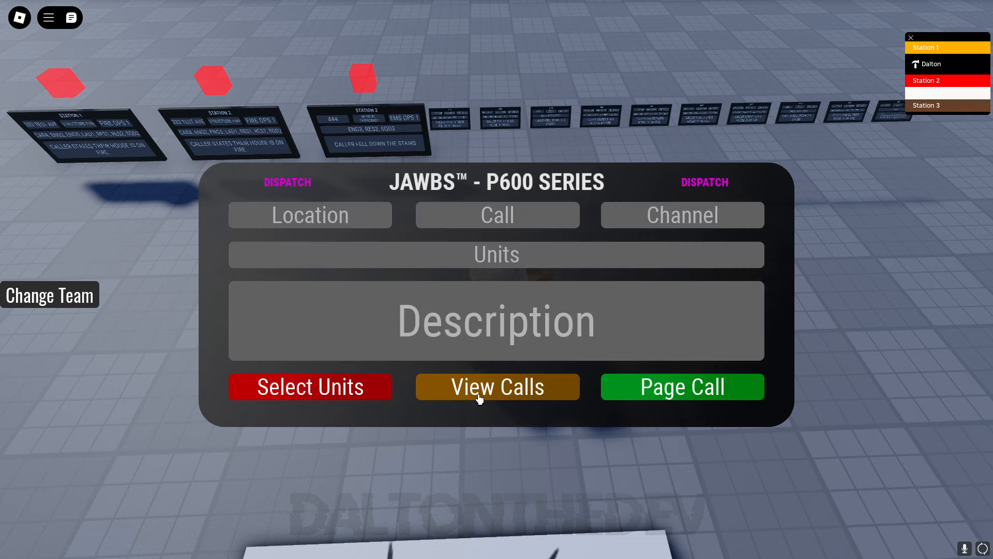
{"action": "left_click", "coordinate": [496, 385]}
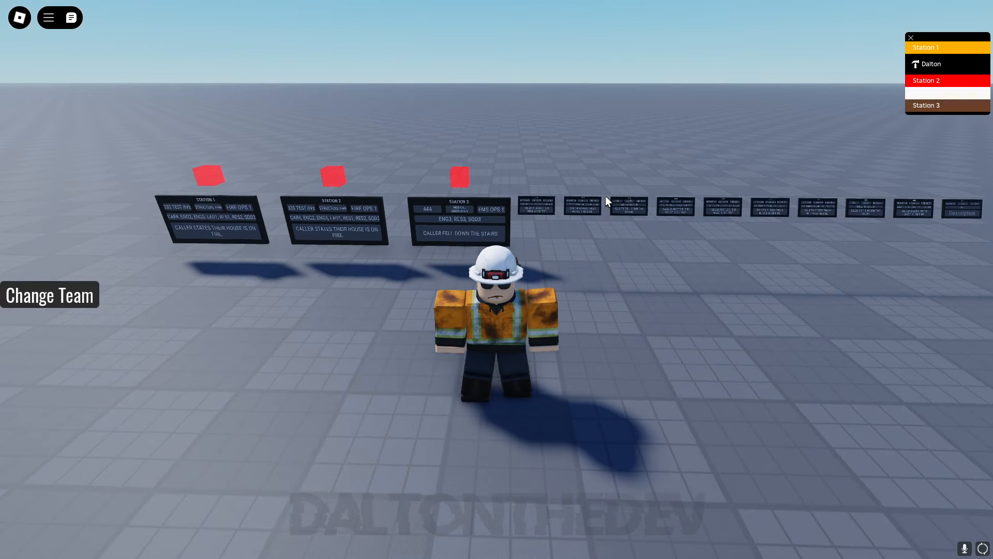
{"action": "mouse_move", "coordinate": [434, 273]}
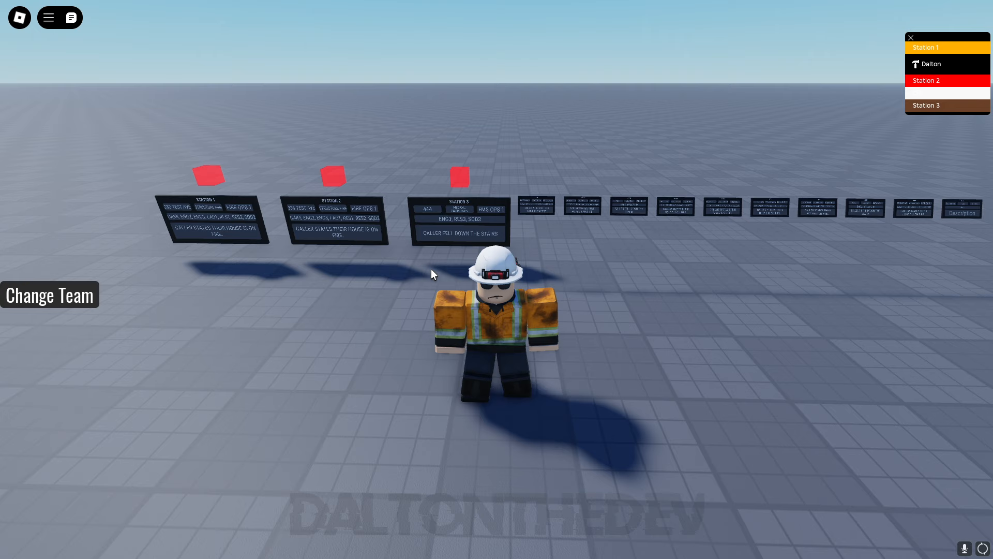